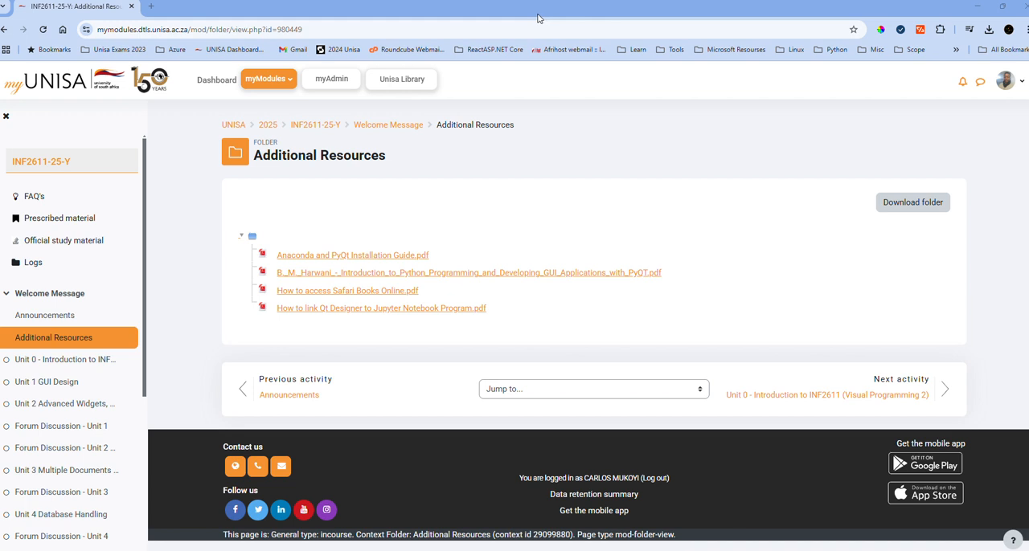
mouse_move(541, 234)
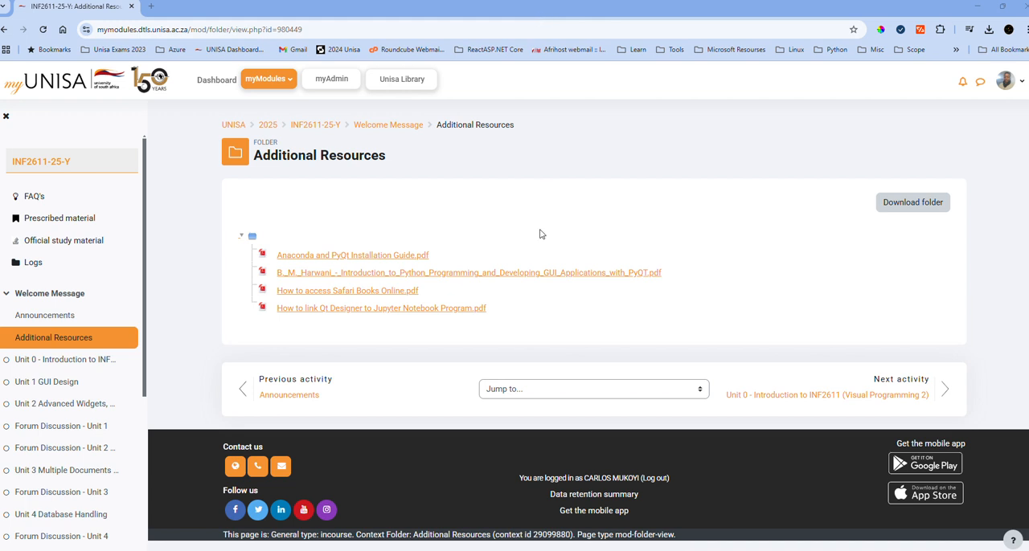
mouse_move(546, 227)
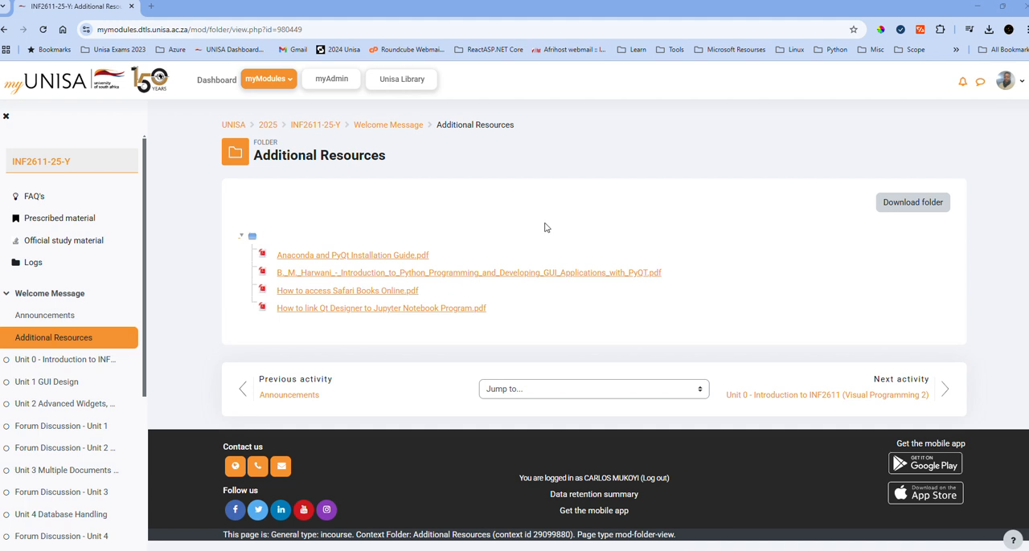
mouse_move(280, 235)
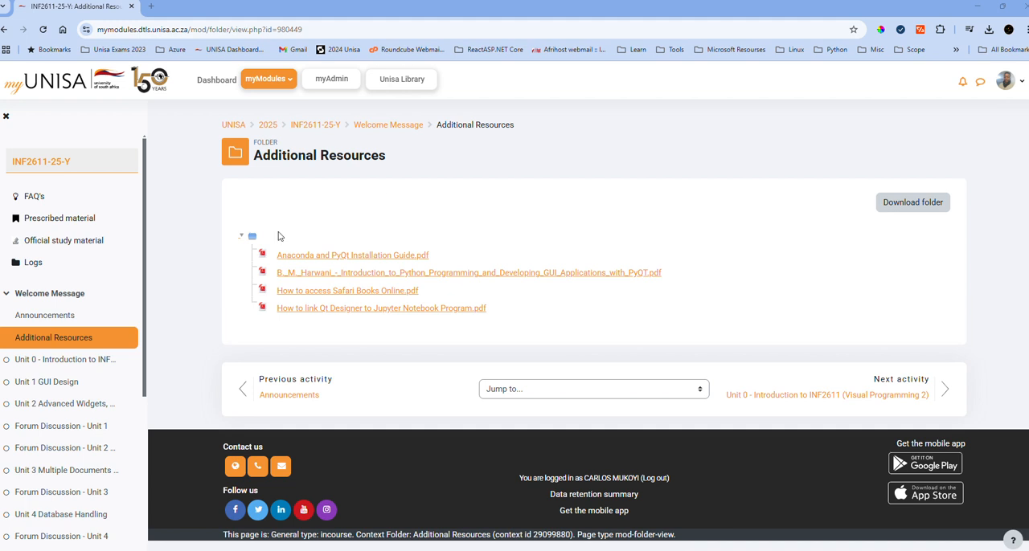
mouse_move(508, 180)
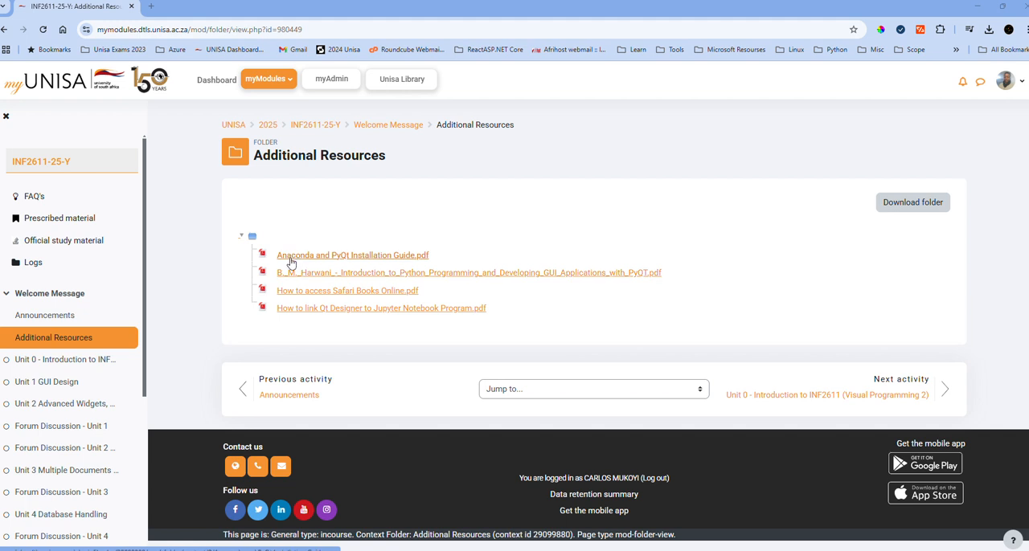
mouse_move(354, 261)
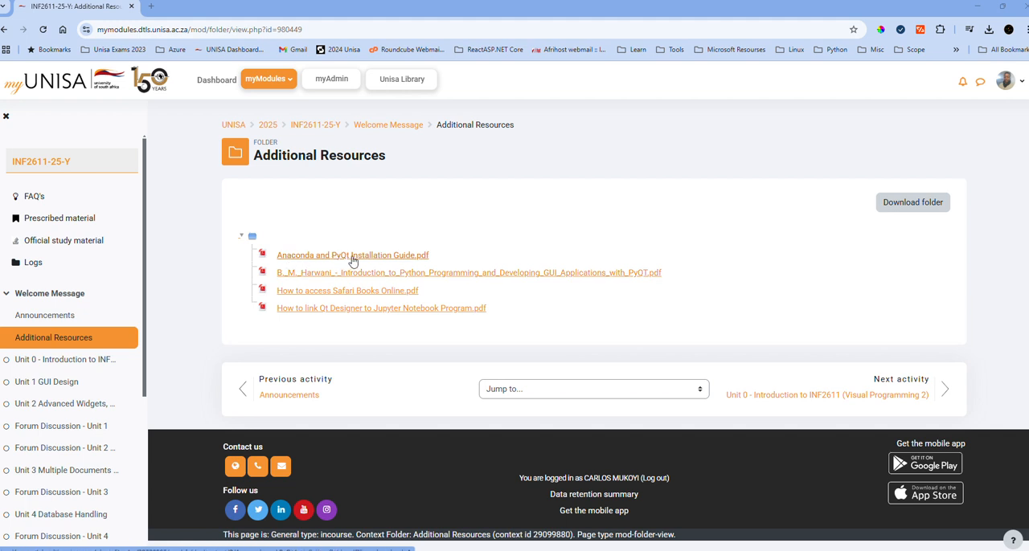
mouse_move(409, 260)
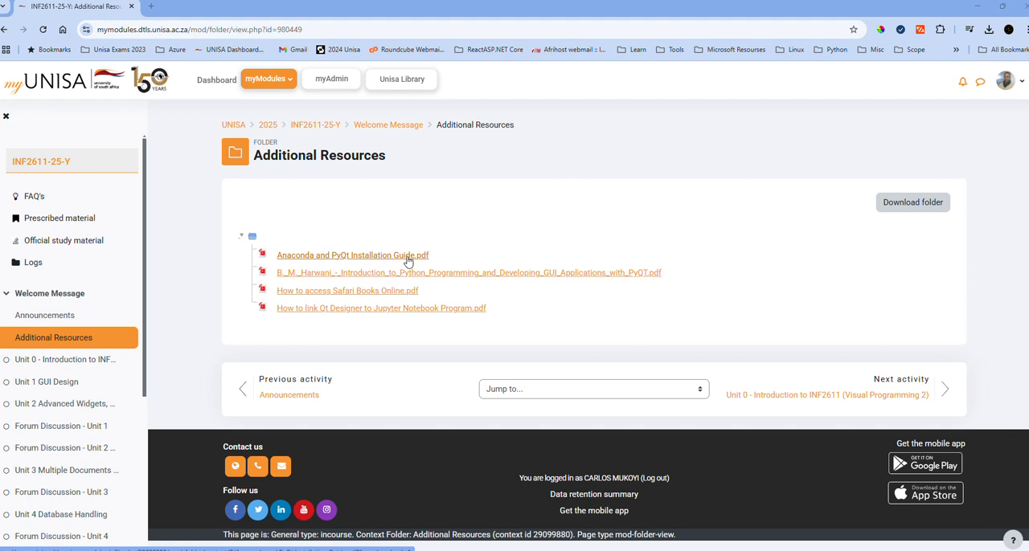
mouse_move(327, 314)
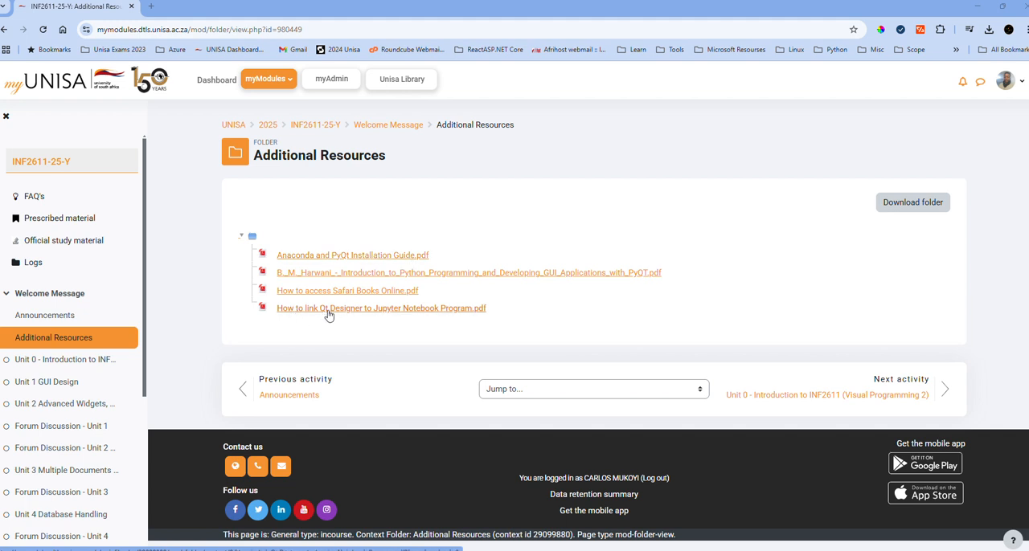
mouse_move(429, 312)
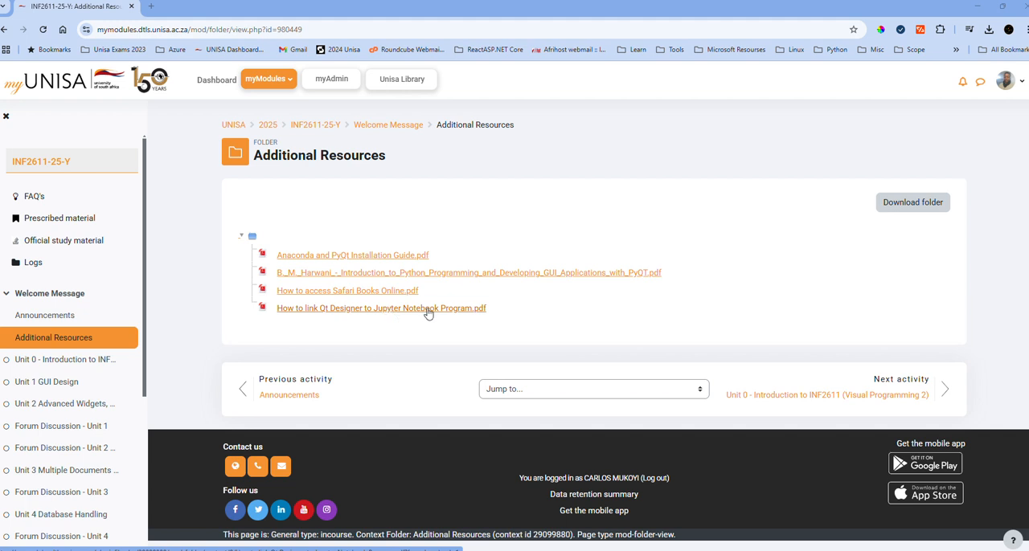
mouse_move(468, 289)
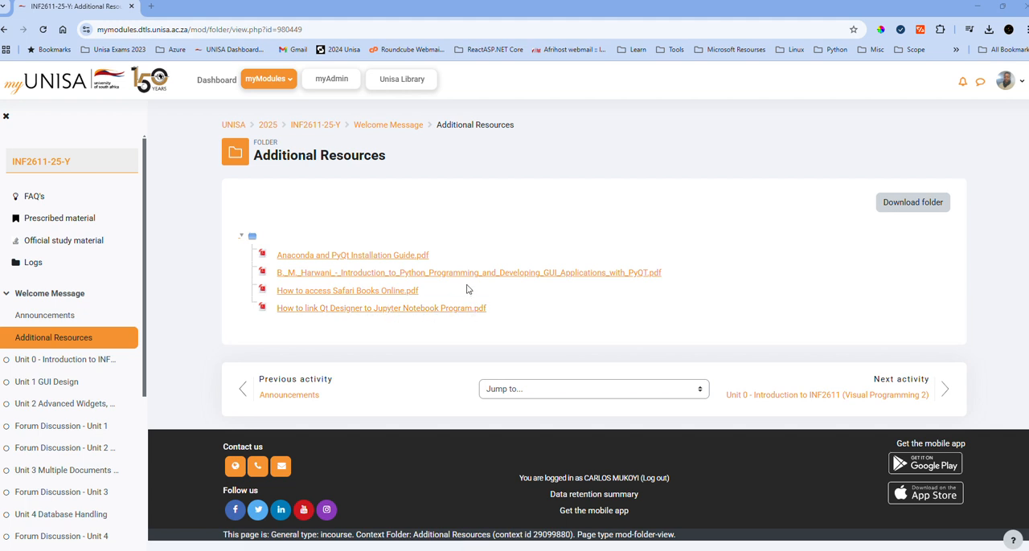
Step: Open the Anaconda and PyQt installation guide PDF, skim page 1, then restore the browser
double_click(352, 254)
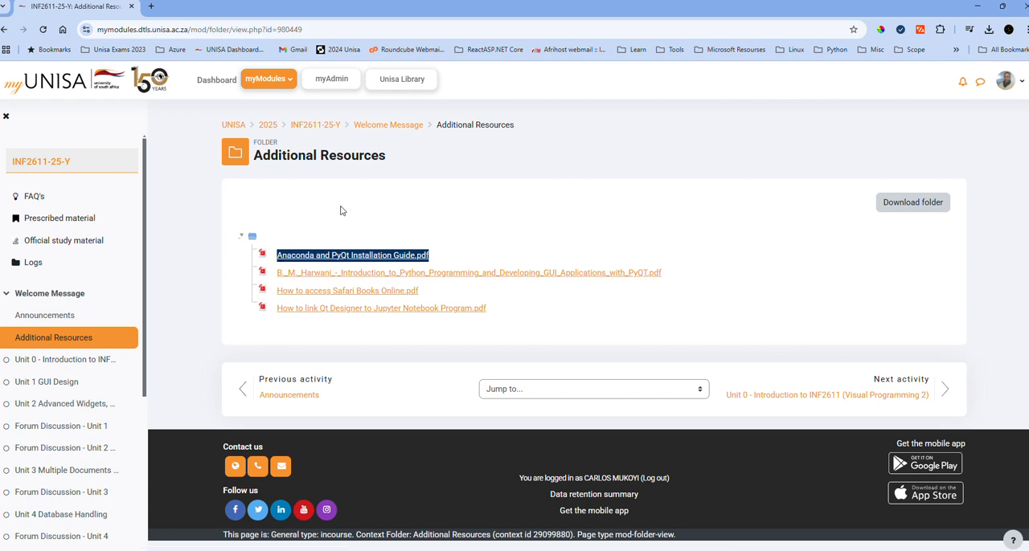
mouse_move(461, 15)
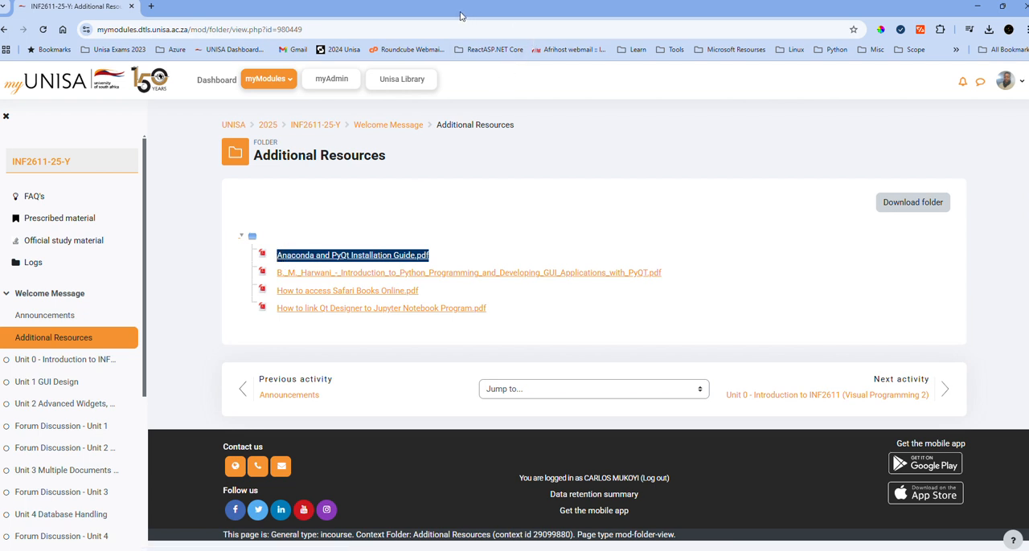
left_click(352, 255)
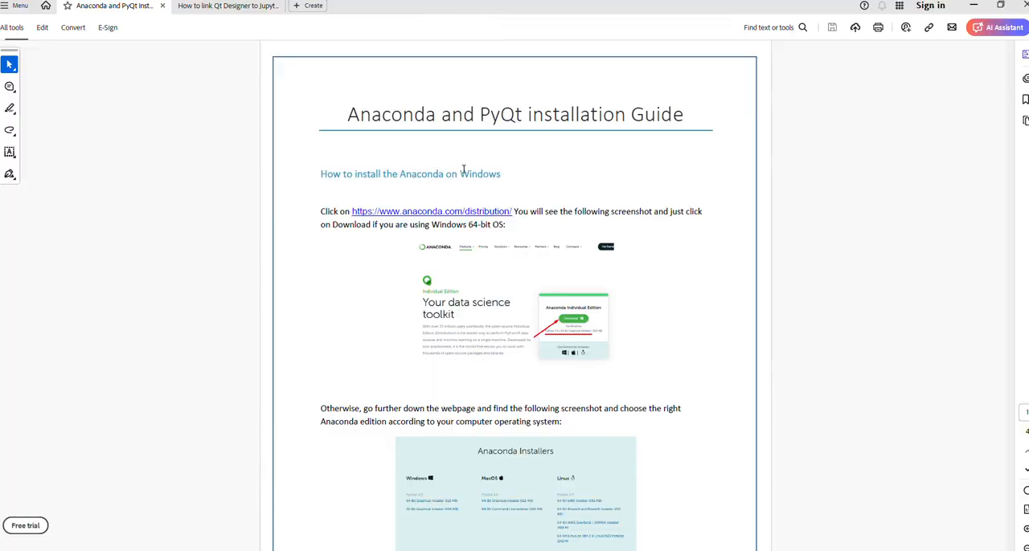
mouse_move(461, 185)
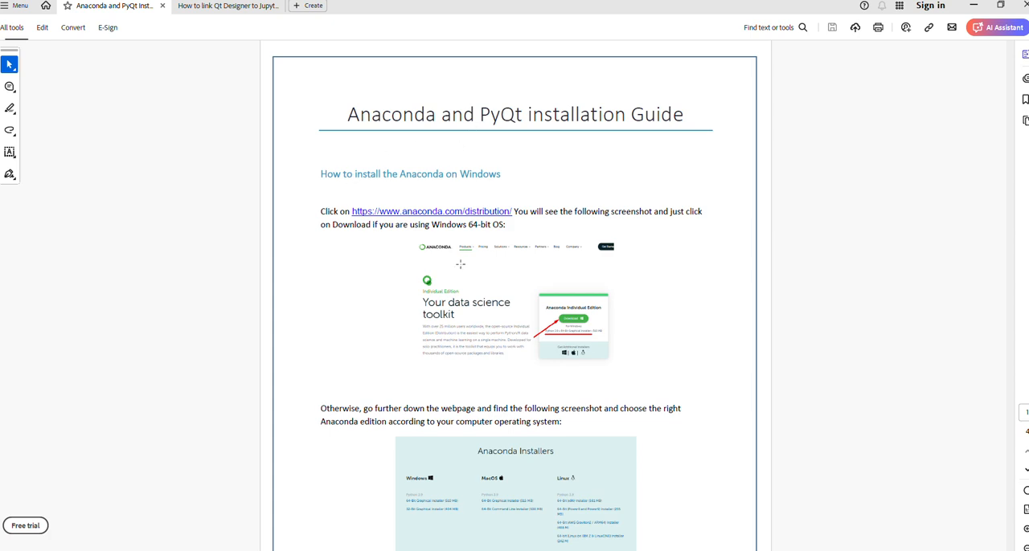
scroll("down", 3)
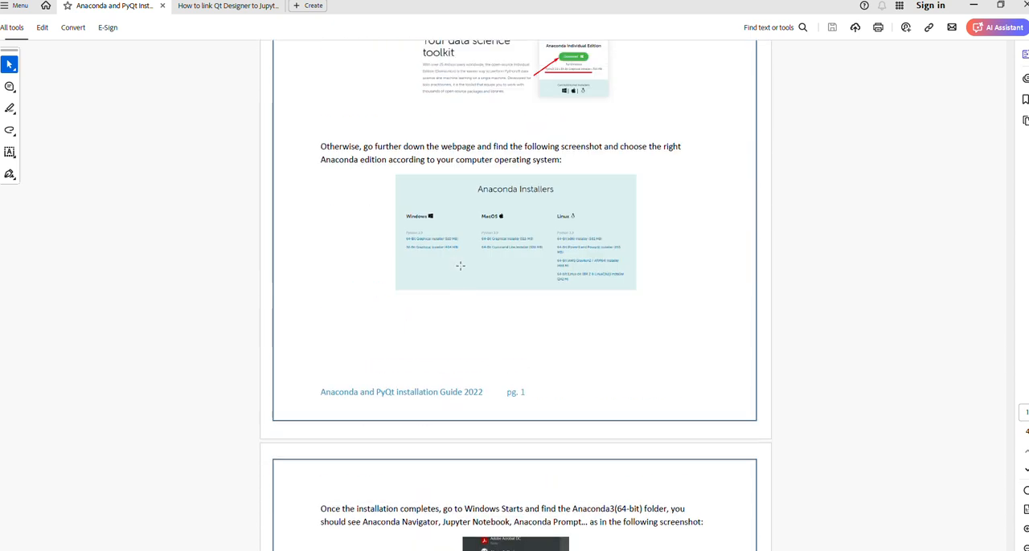
scroll("up", 3)
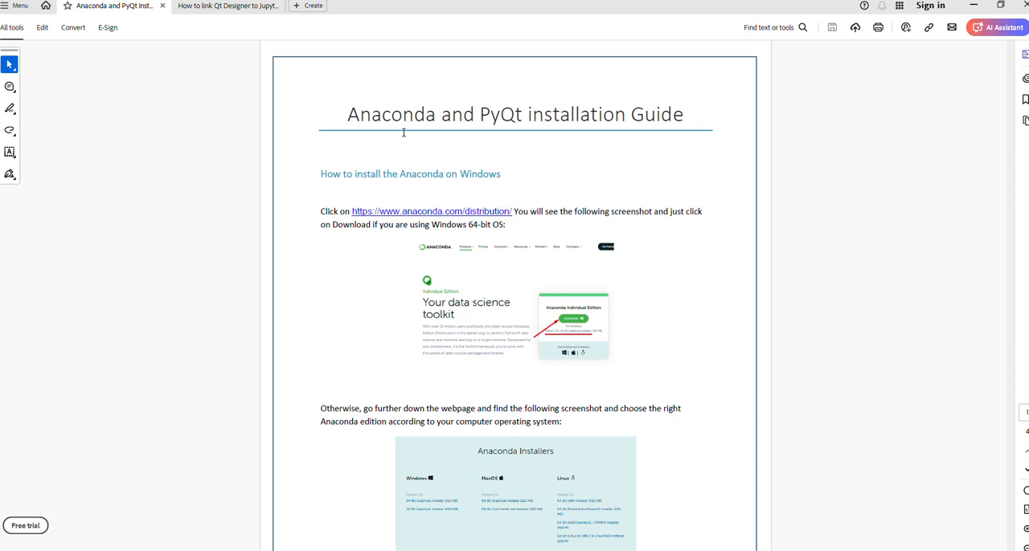
left_click(432, 211)
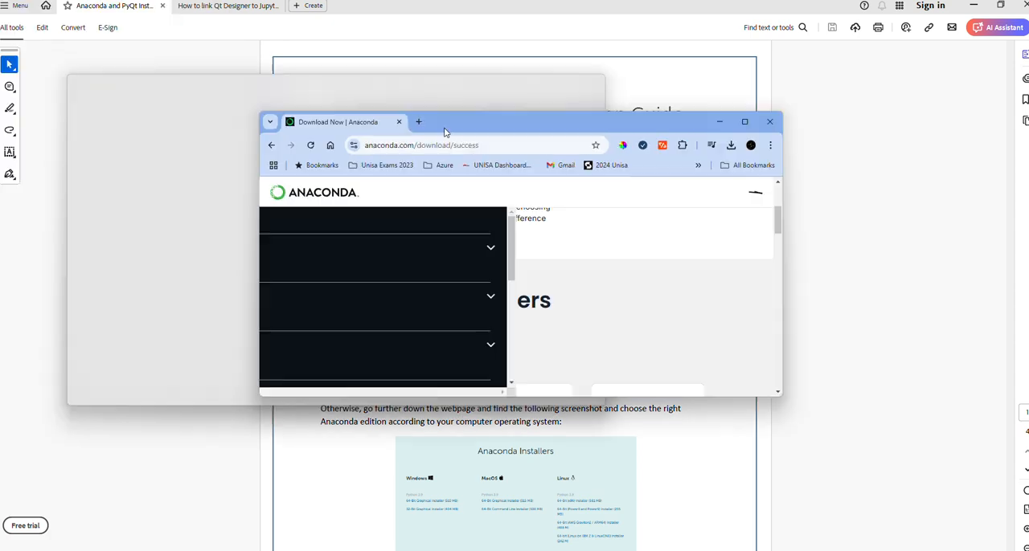
Step: Maximize the browser and download the Windows 64-Bit Graphical Installer (912.3M)
left_click(744, 122)
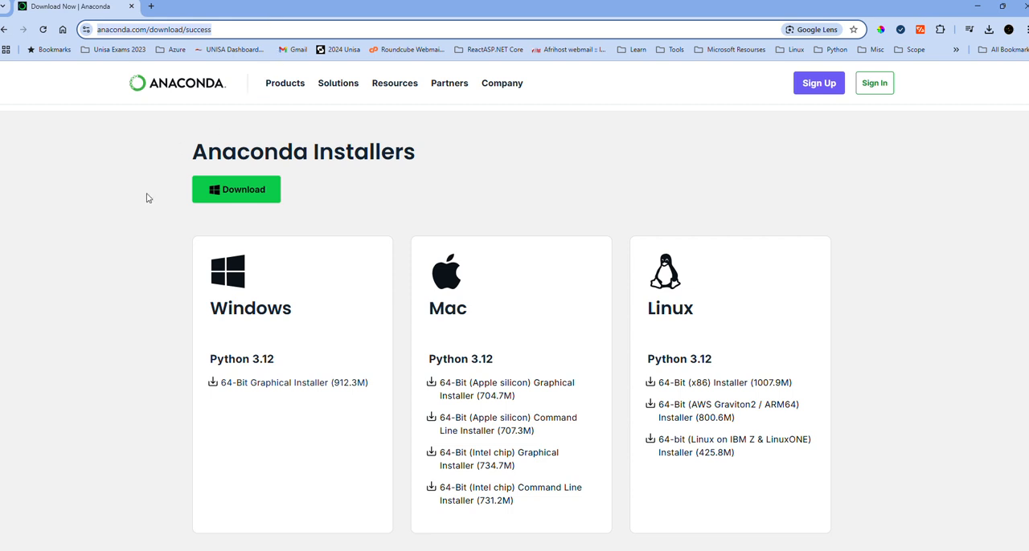
mouse_move(273, 388)
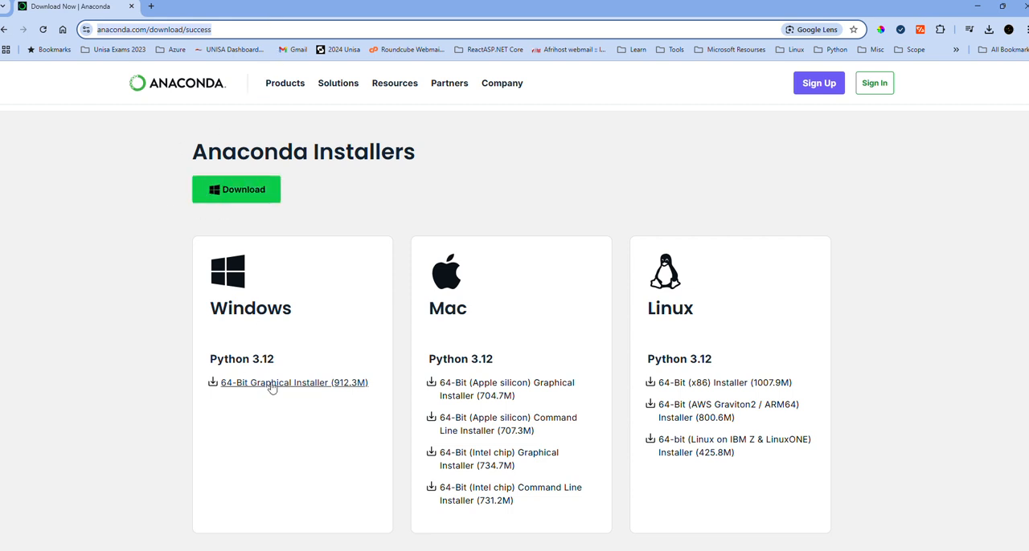
left_click(294, 383)
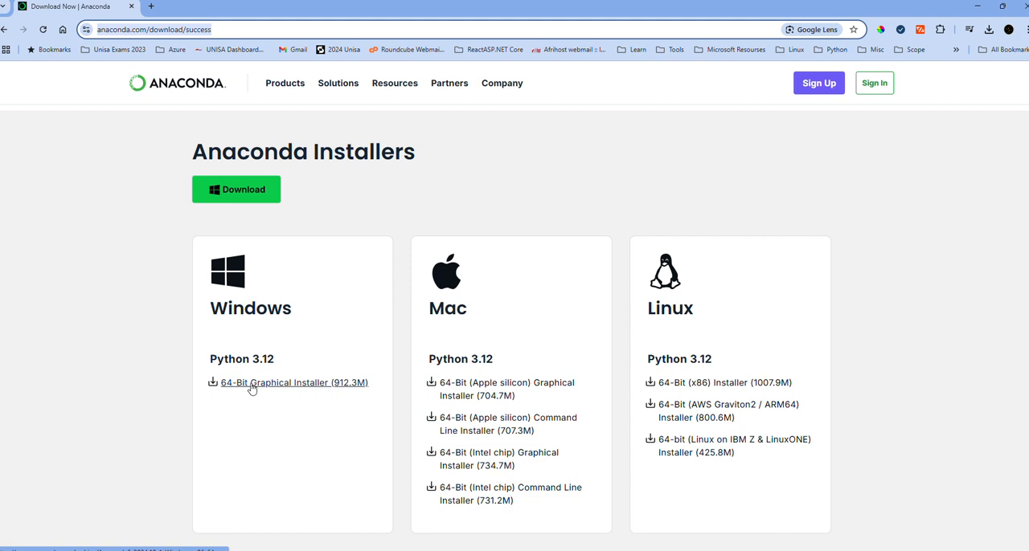
mouse_move(318, 381)
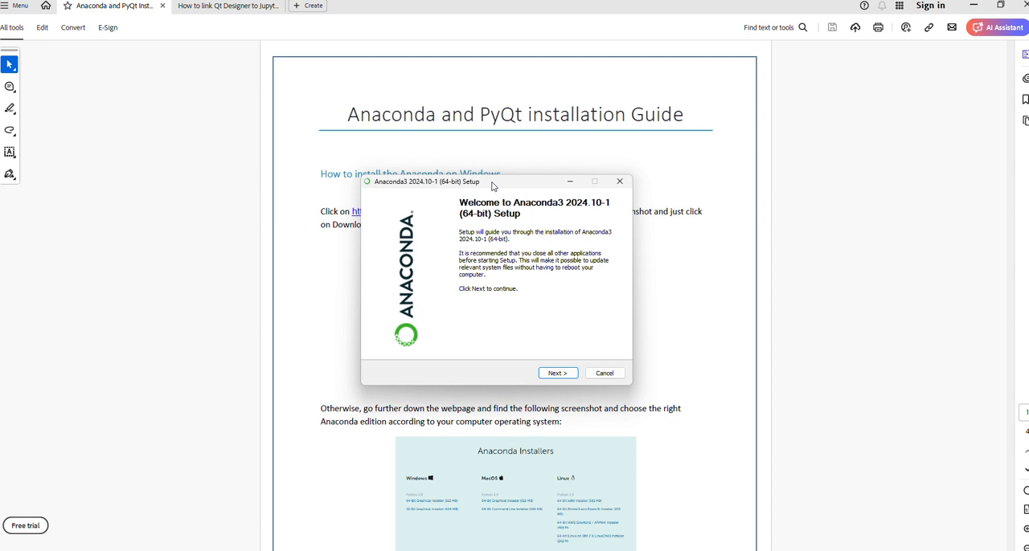
mouse_move(508, 314)
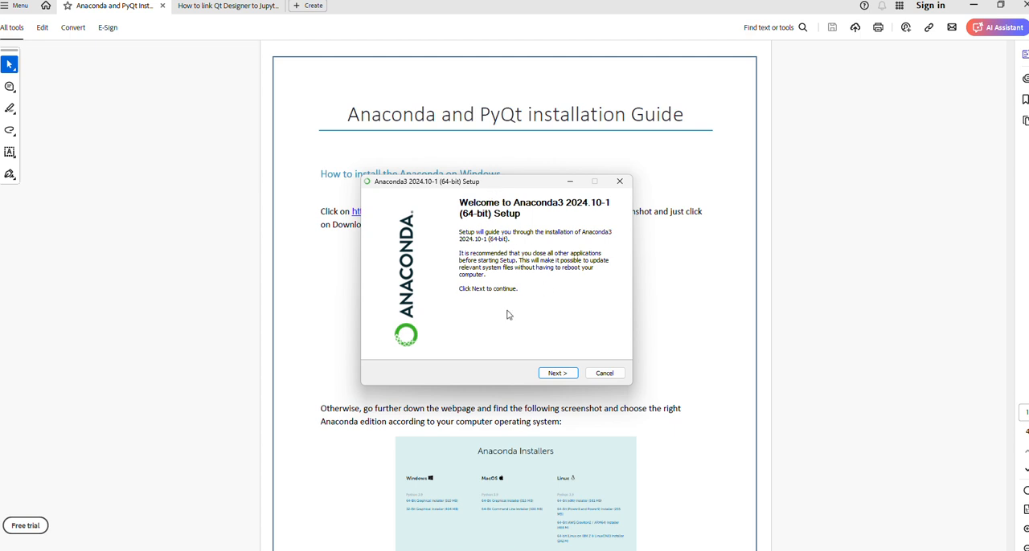
mouse_move(512, 253)
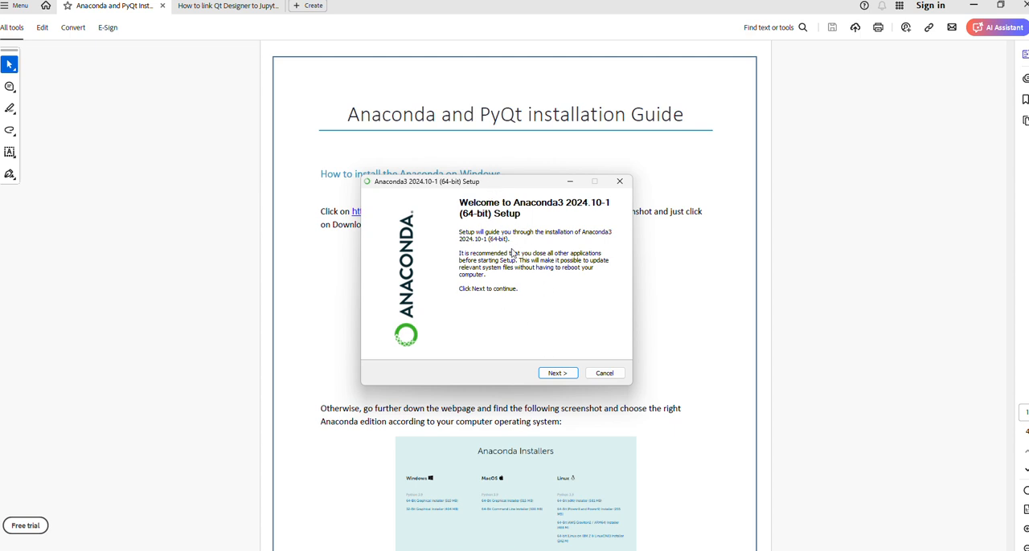
Step: Accept the licence, install for Just Me, and dismiss both destination folder warnings
left_click(556, 373)
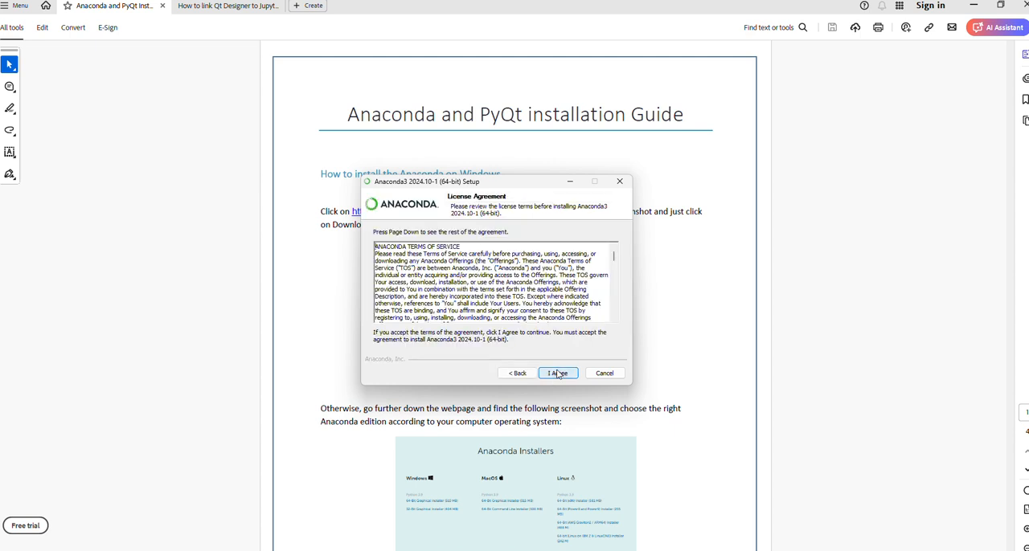
left_click(558, 373)
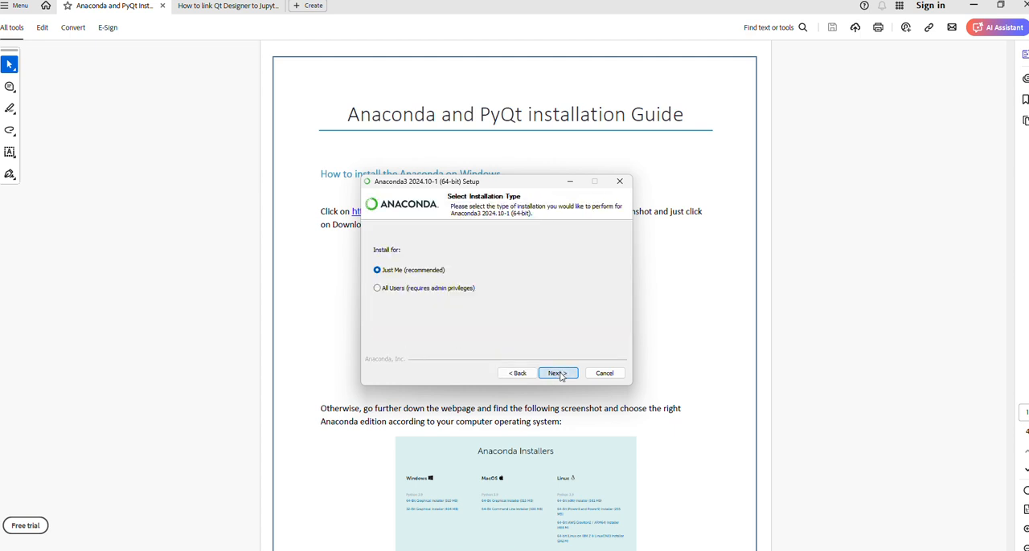
left_click(555, 373)
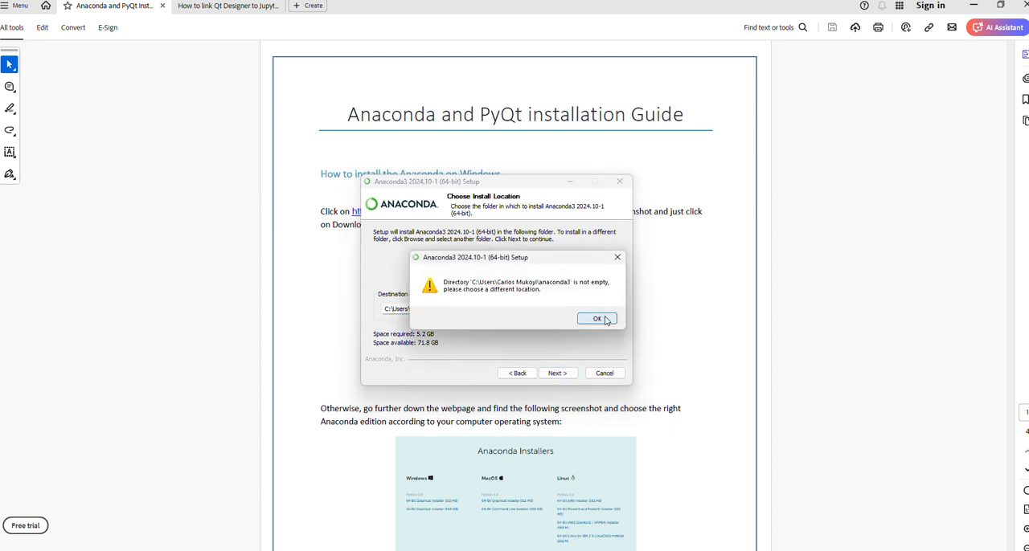
left_click(596, 318)
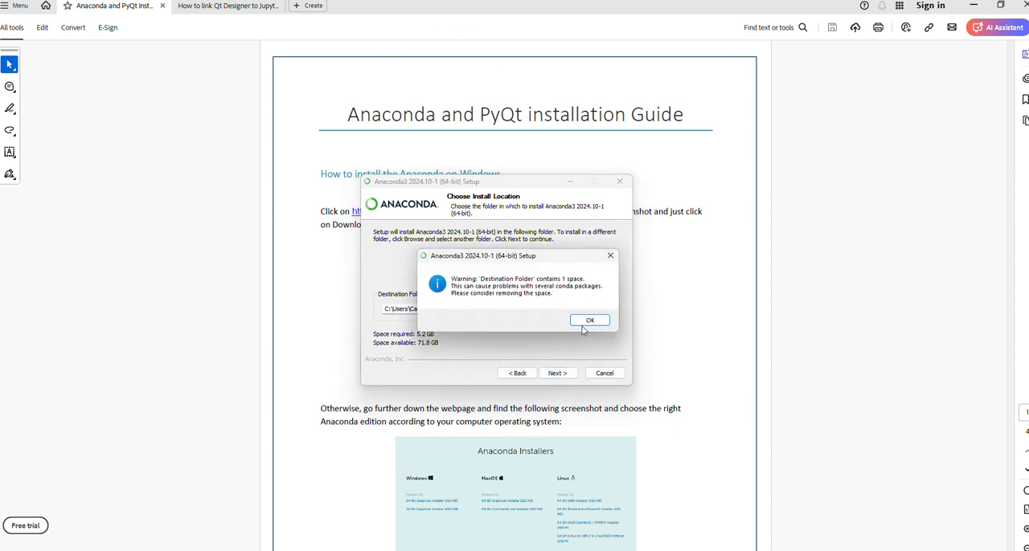
left_click(590, 319)
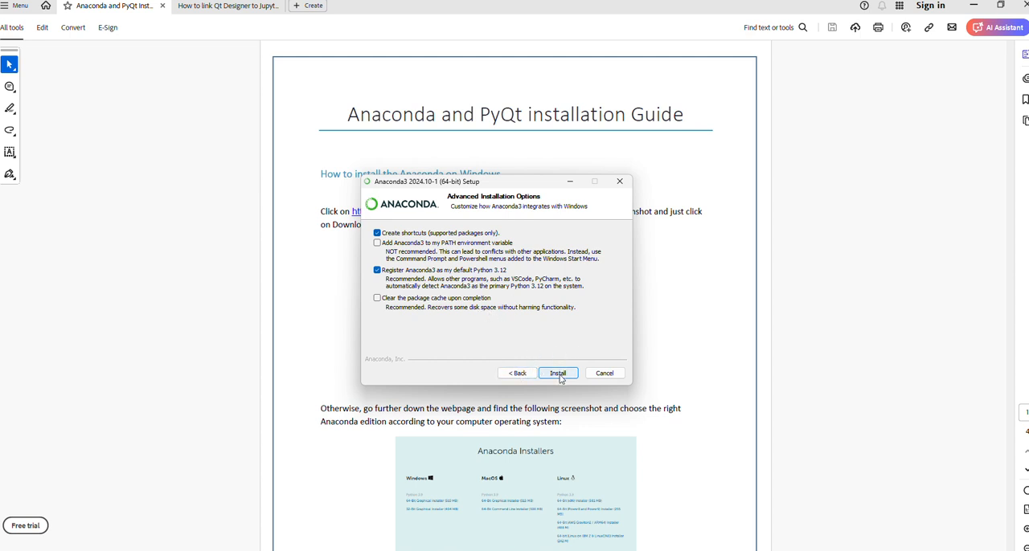
Step: Install Anaconda with default options and finish setup with Launch Anaconda Navigator checked
left_click(558, 373)
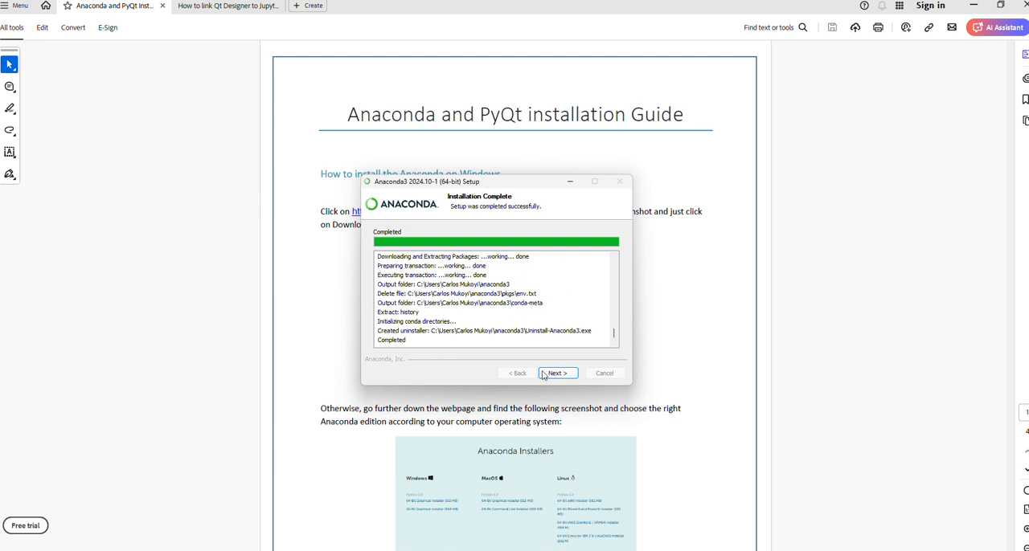
left_click(557, 373)
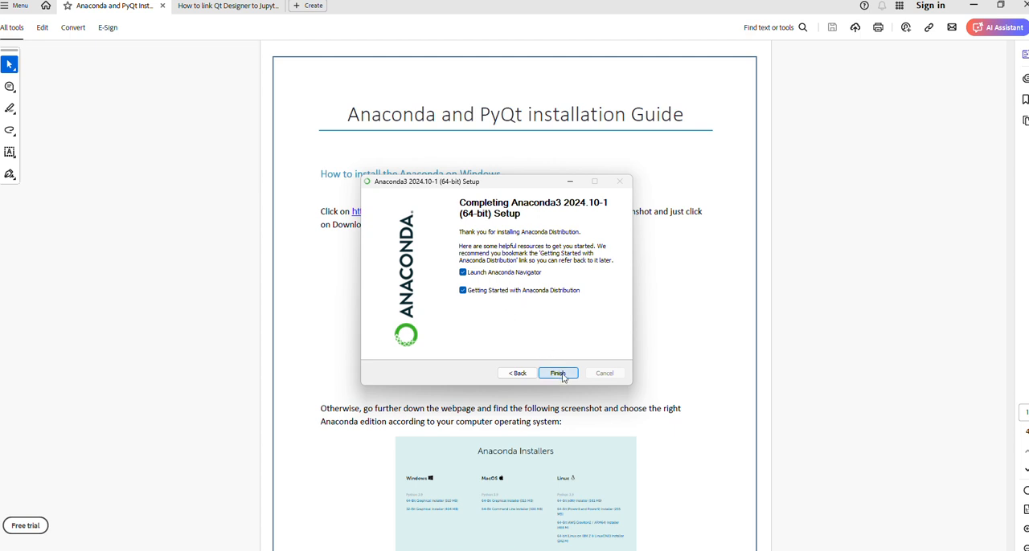
left_click(558, 372)
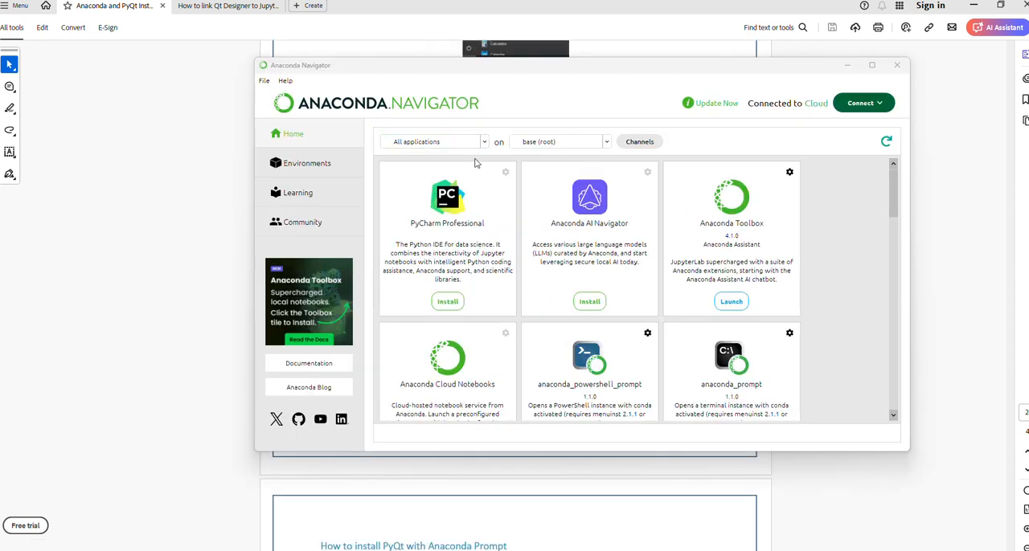
mouse_move(494, 202)
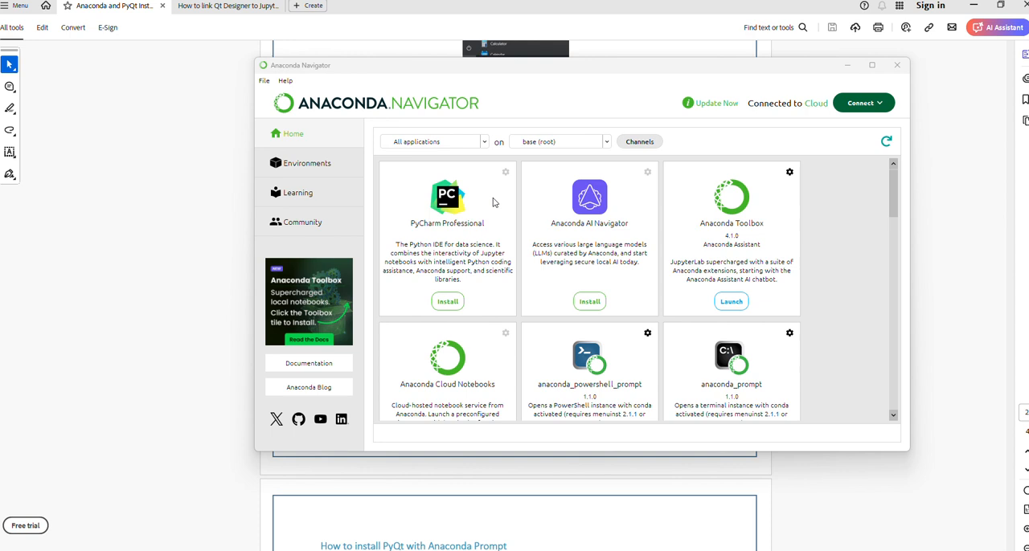
Step: Scroll Navigator's Home list down to JupyterLab, Notebook and Qt Console
scroll("down", 3)
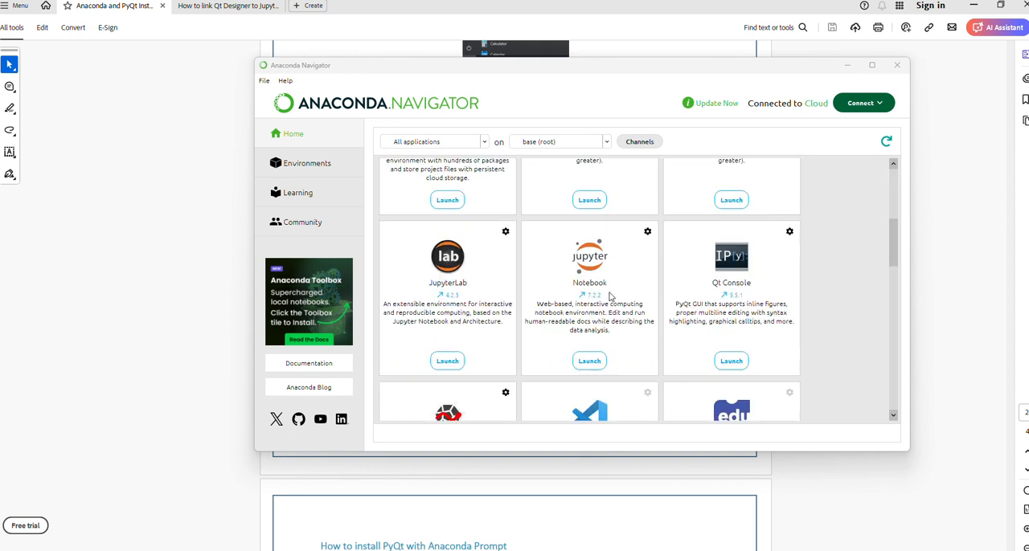
mouse_move(565, 357)
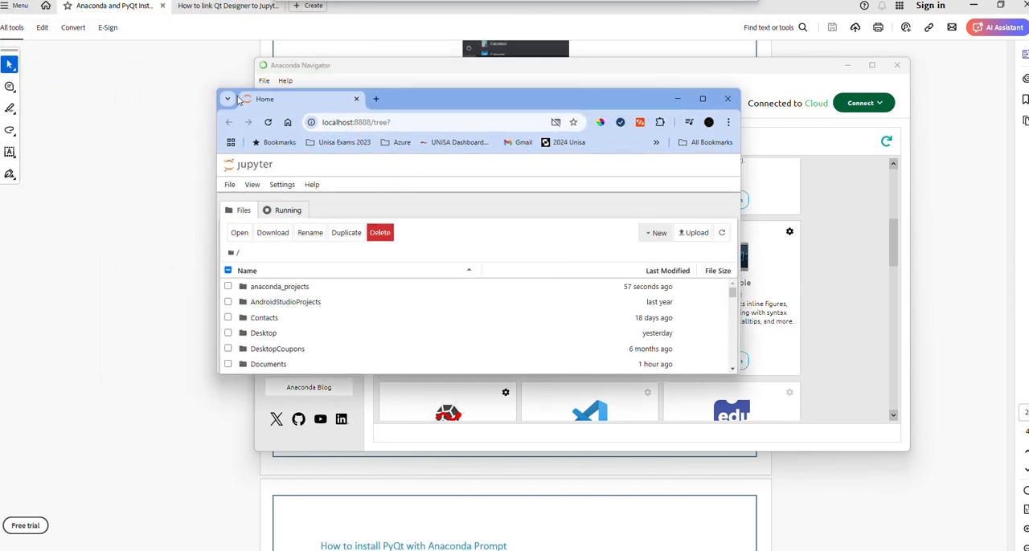
Step: Maximise the Jupyter home window and open the New menu to create a Python 3 notebook
left_click(702, 98)
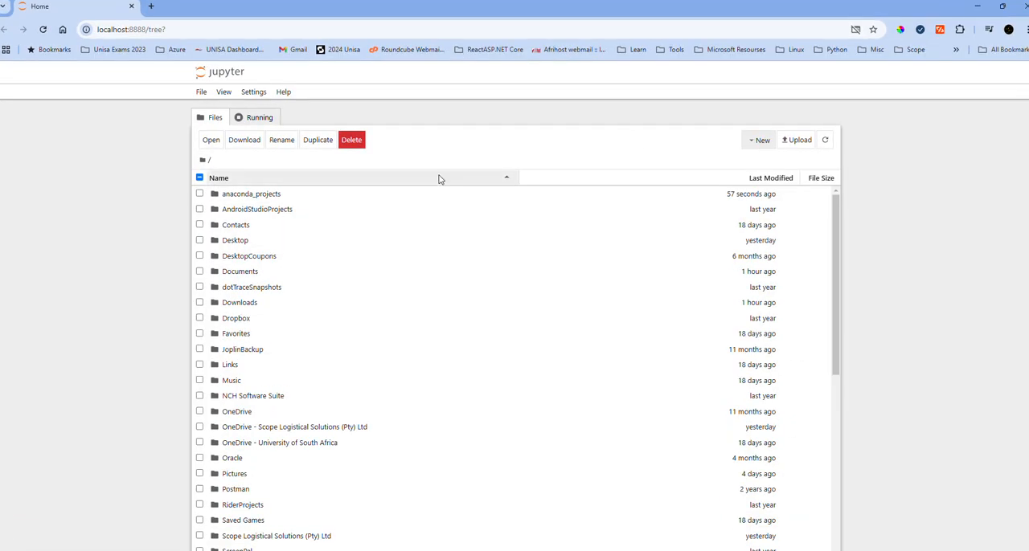
mouse_move(183, 129)
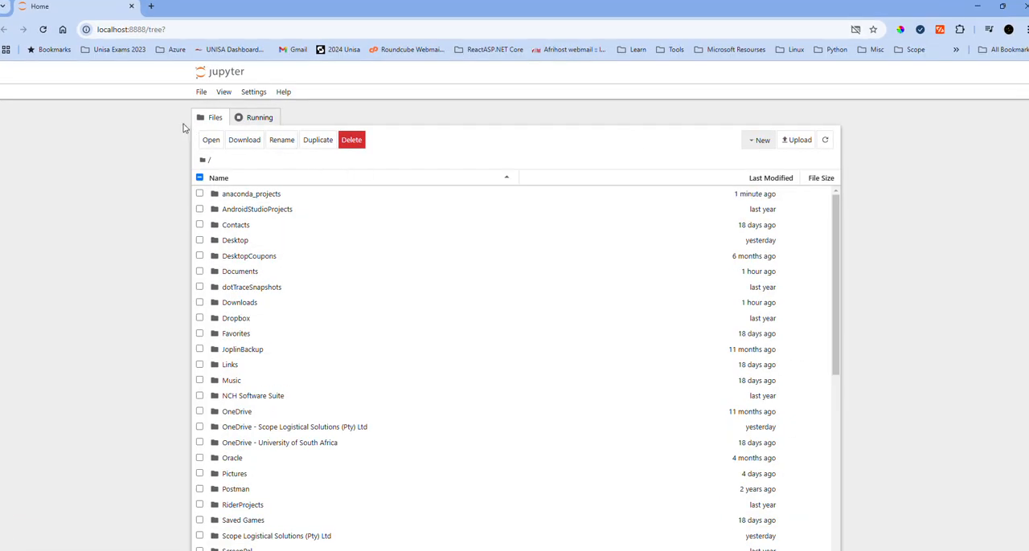
mouse_move(517, 174)
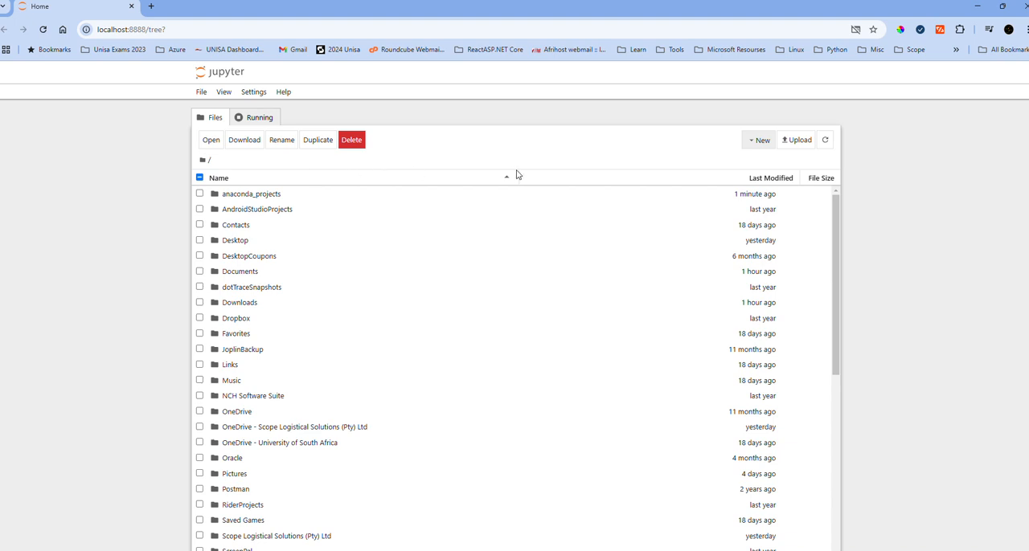
mouse_move(761, 140)
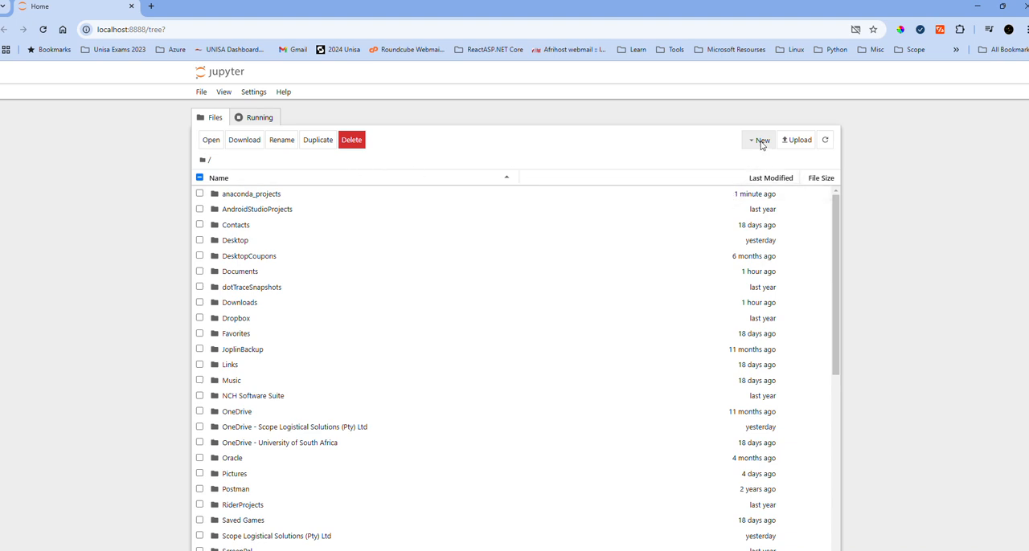
left_click(760, 139)
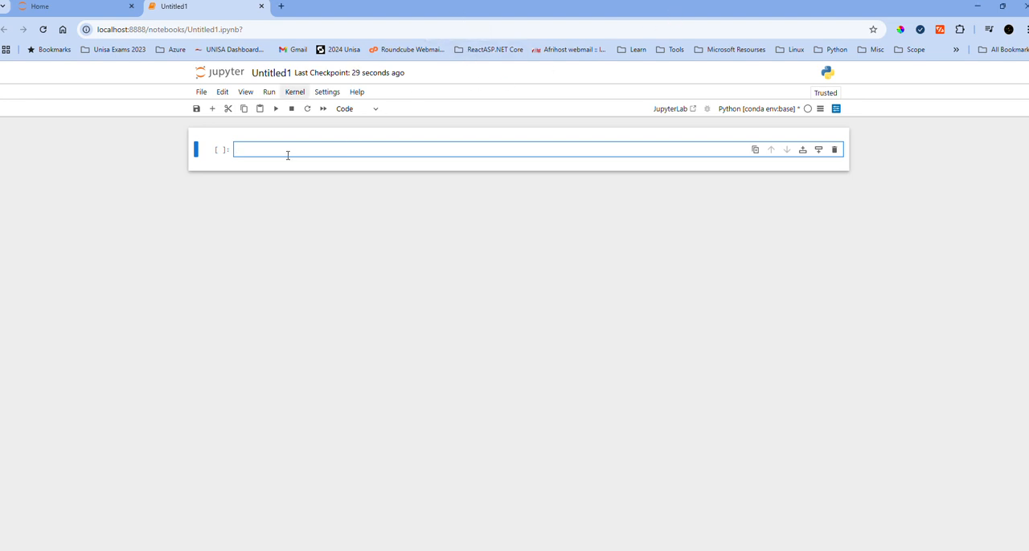
Step: Enter print("Hello") in the first cell, run it, and select the Hello output
type("prin")
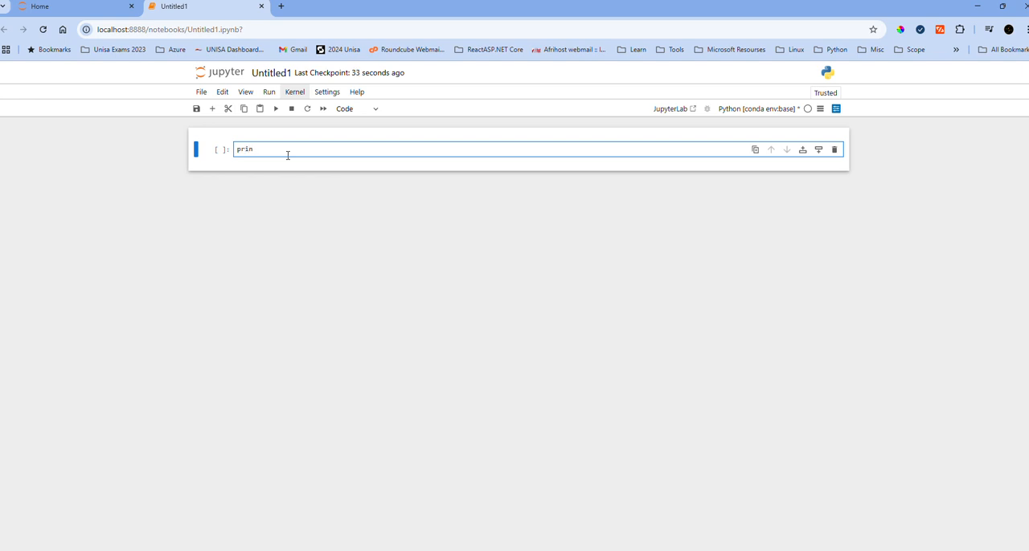
type("t('")
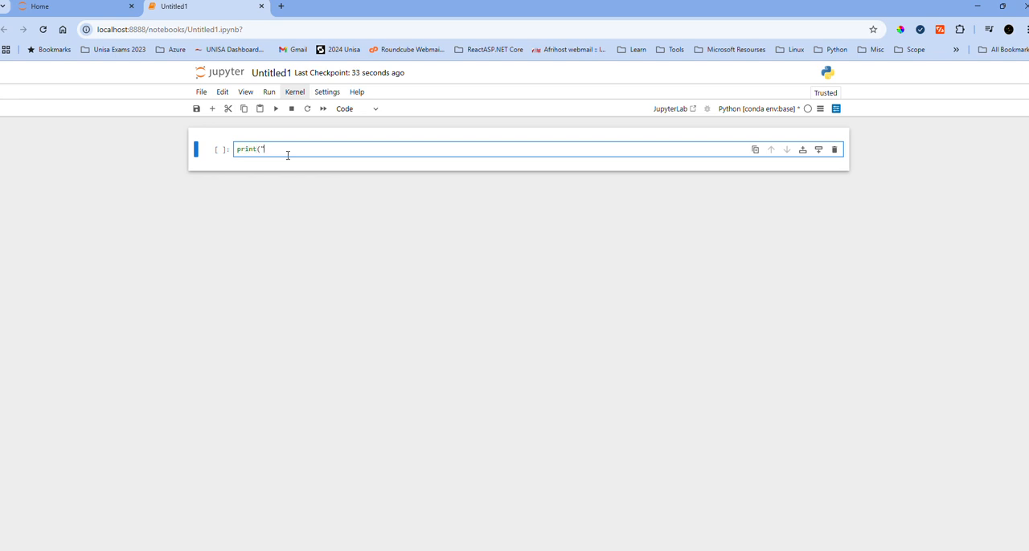
type("Hello\"")
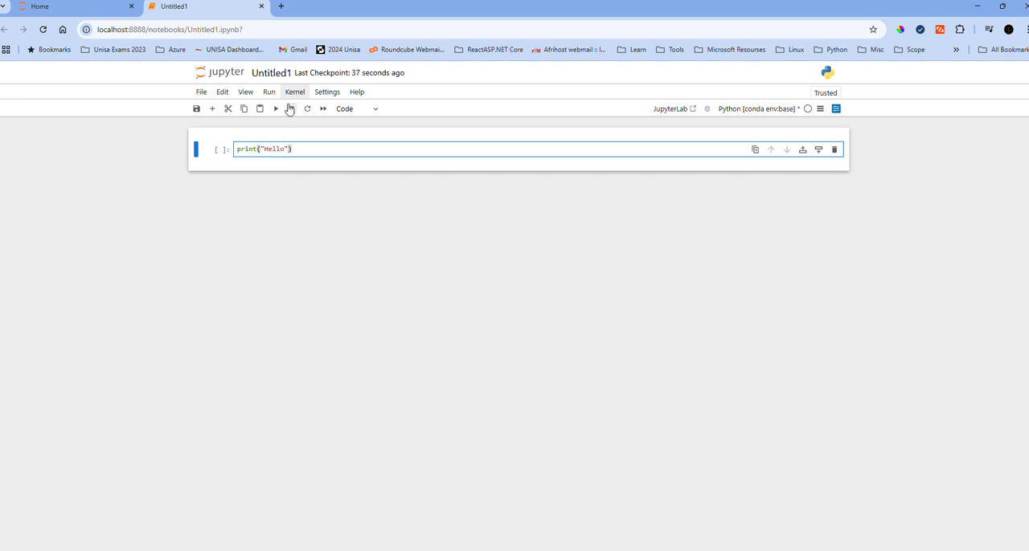
left_click(274, 109)
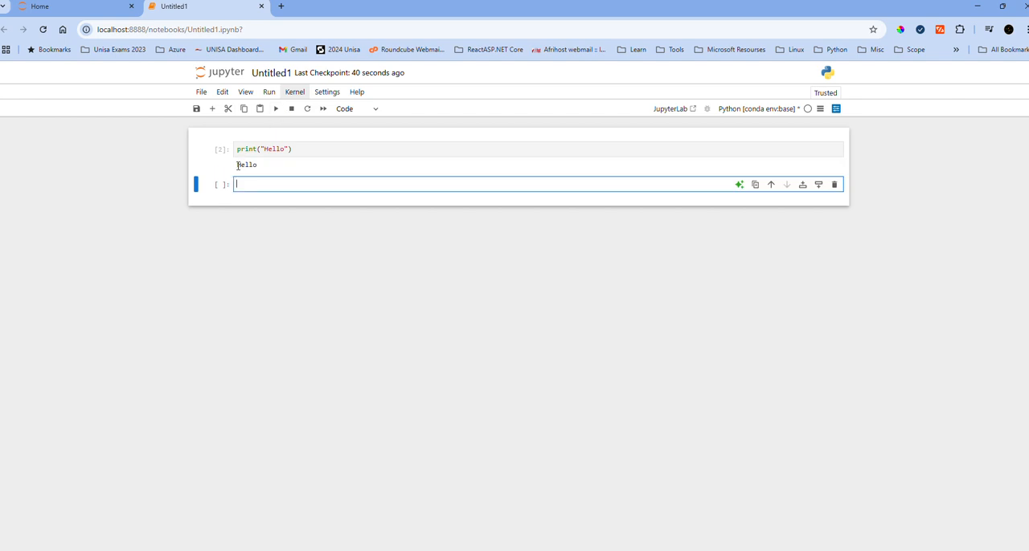
double_click(247, 165)
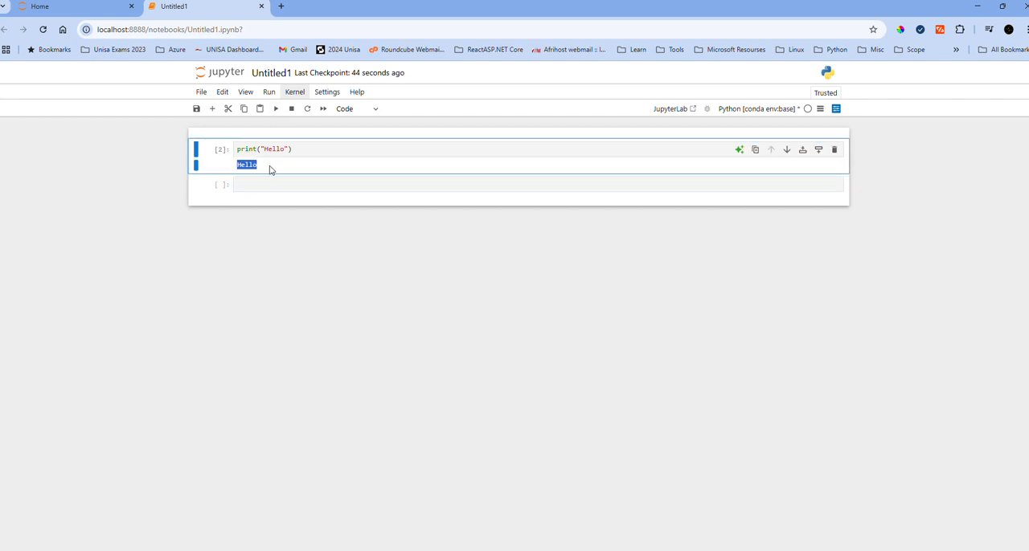
mouse_move(283, 169)
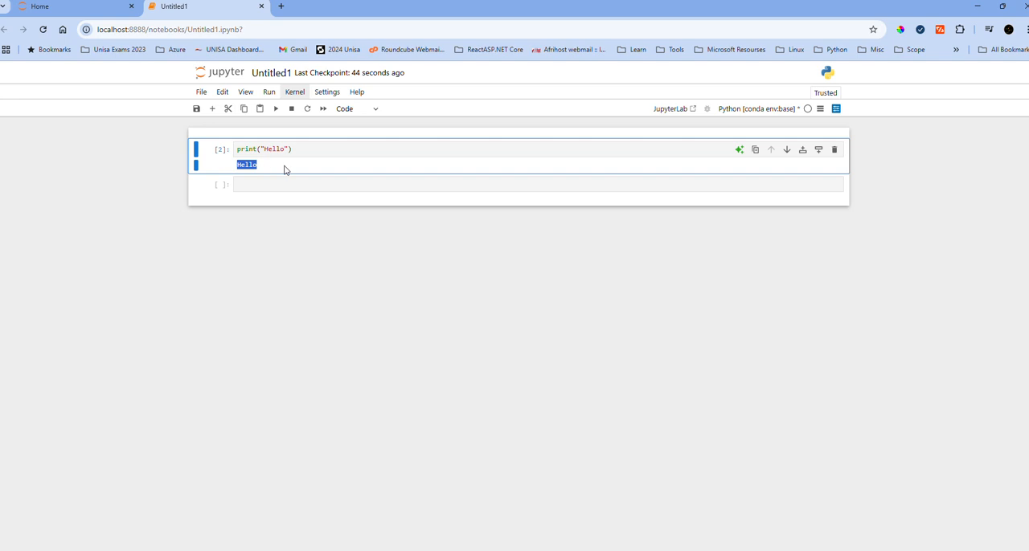
mouse_move(356, 224)
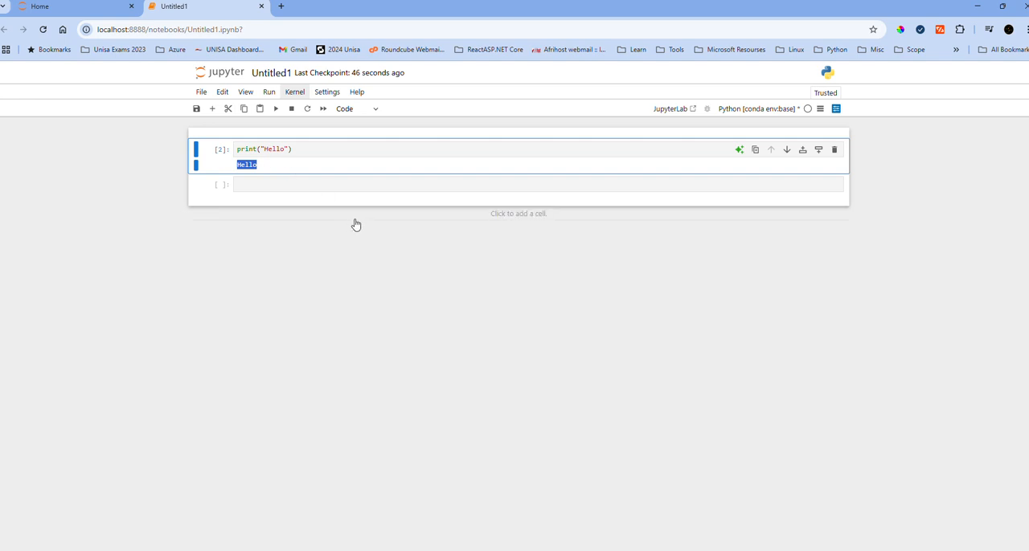